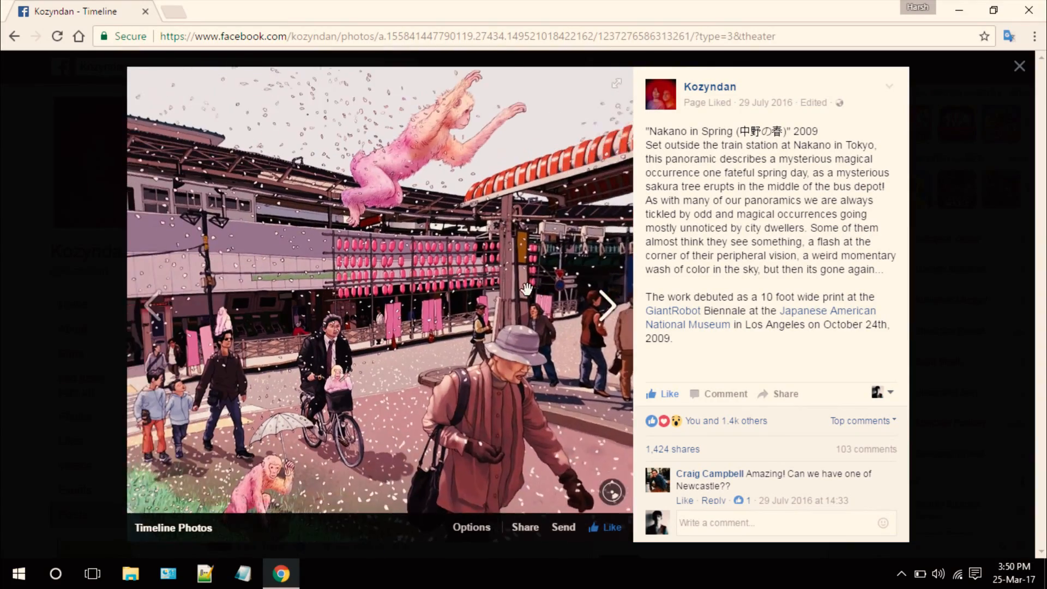
Pan the 'Nakano in Spring' 360 panorama toward the pink sakura tree and station building.
{"action": "left_click", "coordinate": [607, 306]}
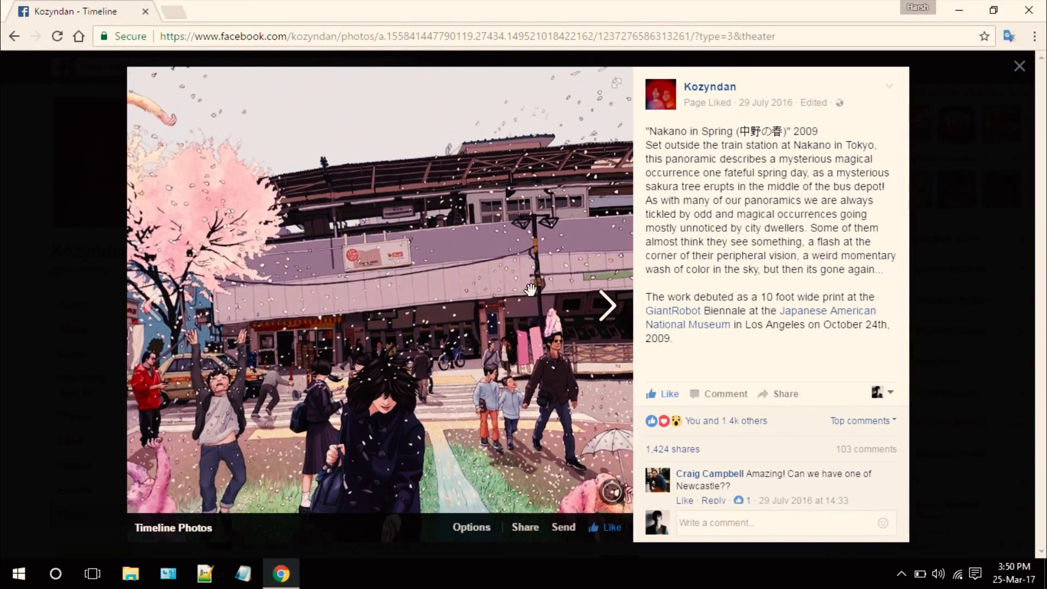